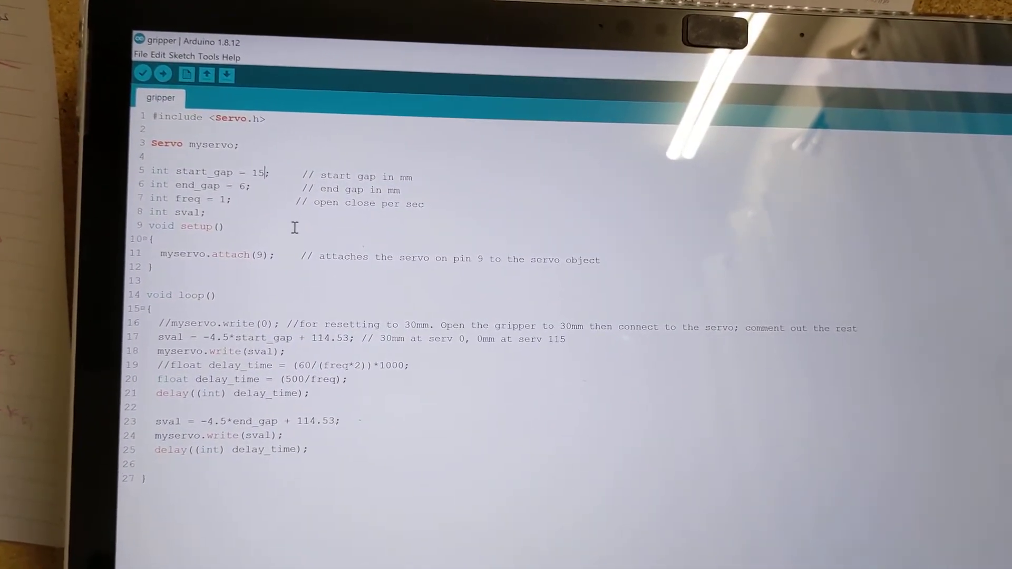
text(30)
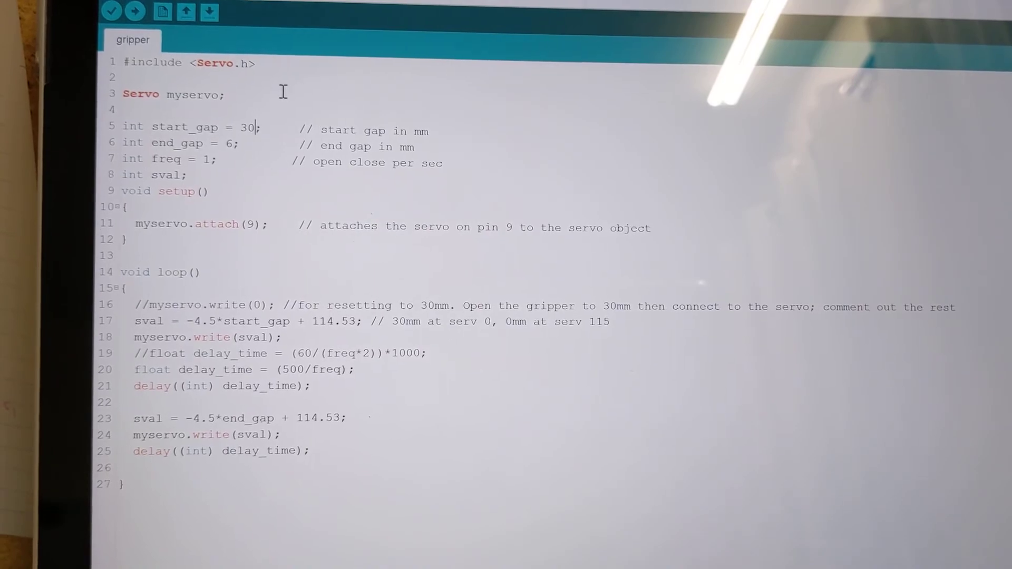